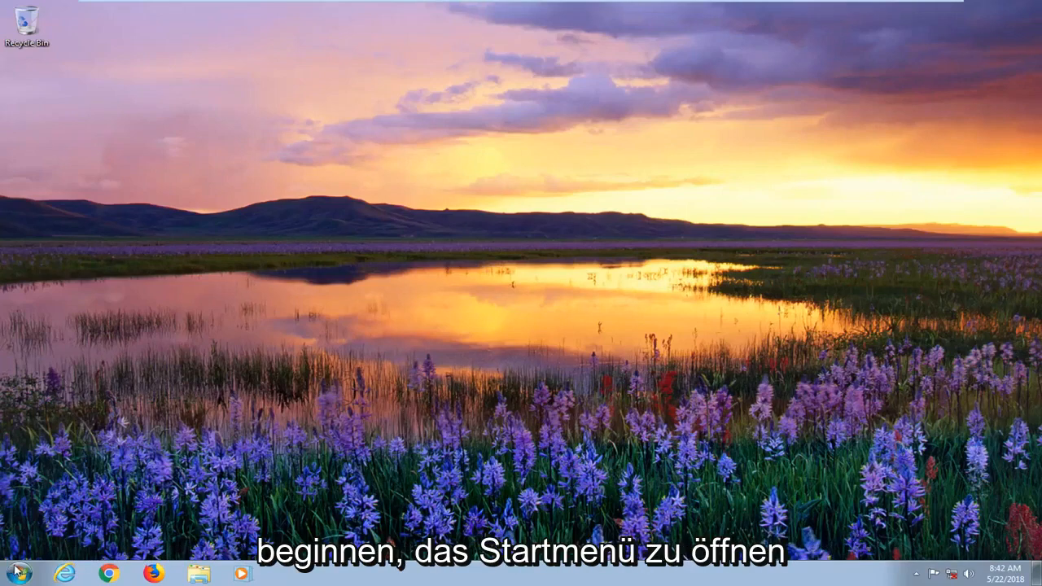
- Search the Start Menu for "device manager" to launch Device Manager
left_click(17, 573)
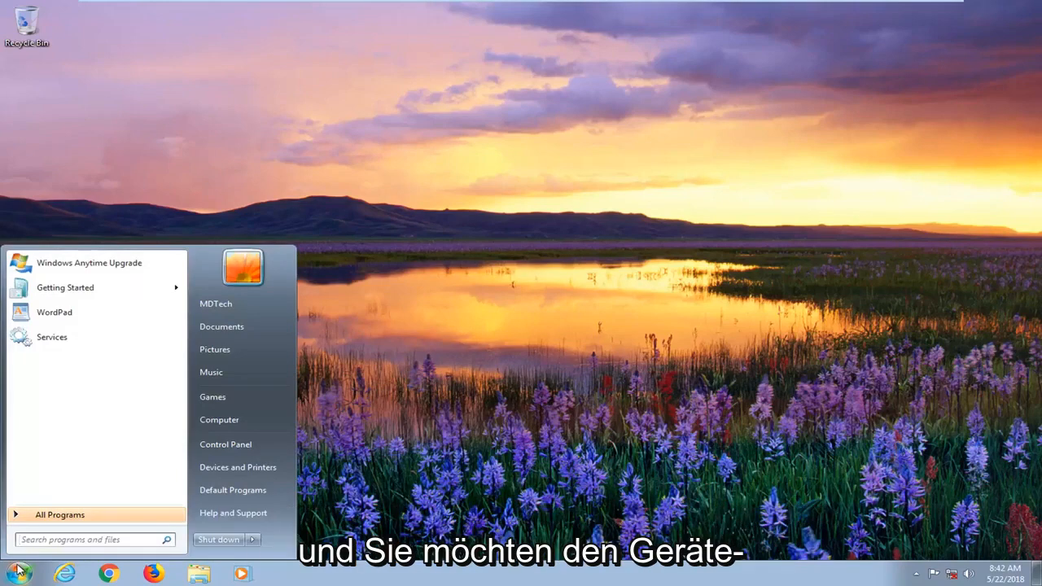
type("device manage")
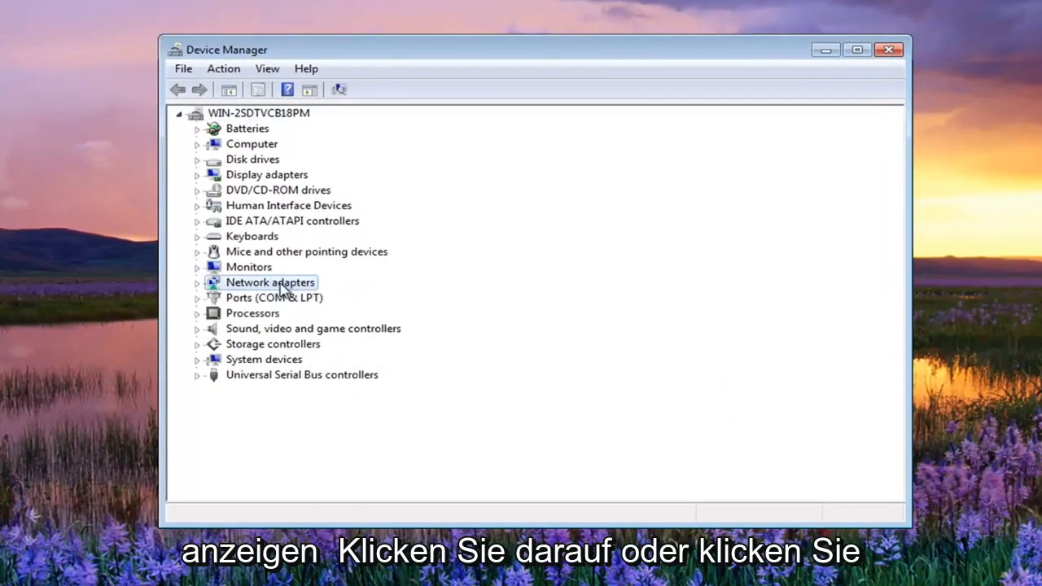
- Enable the Intel(R) PRO/1000 MT Network Connection under Network adapters, then collapse the category
left_click(198, 282)
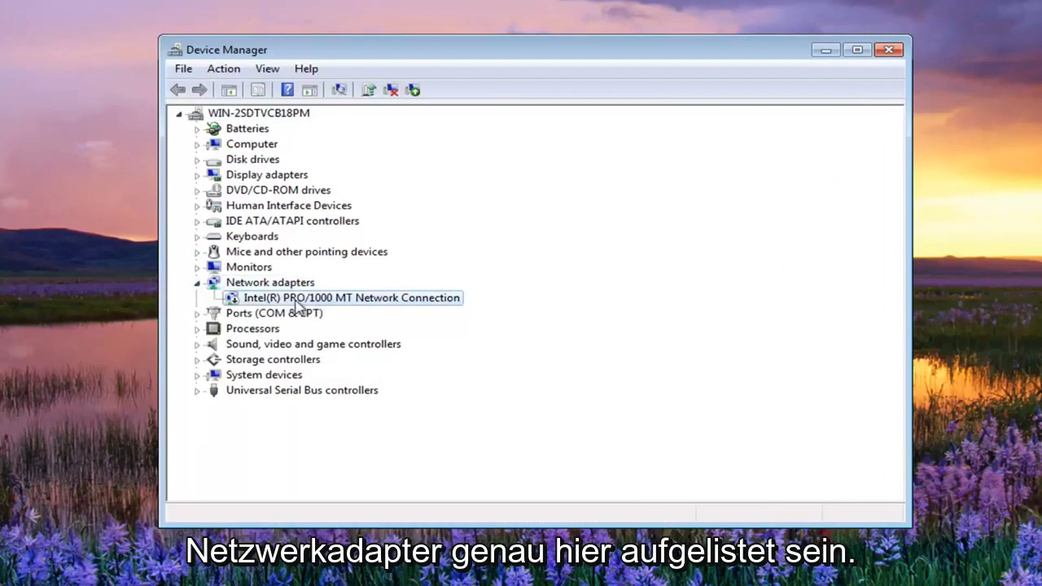
right_click(352, 297)
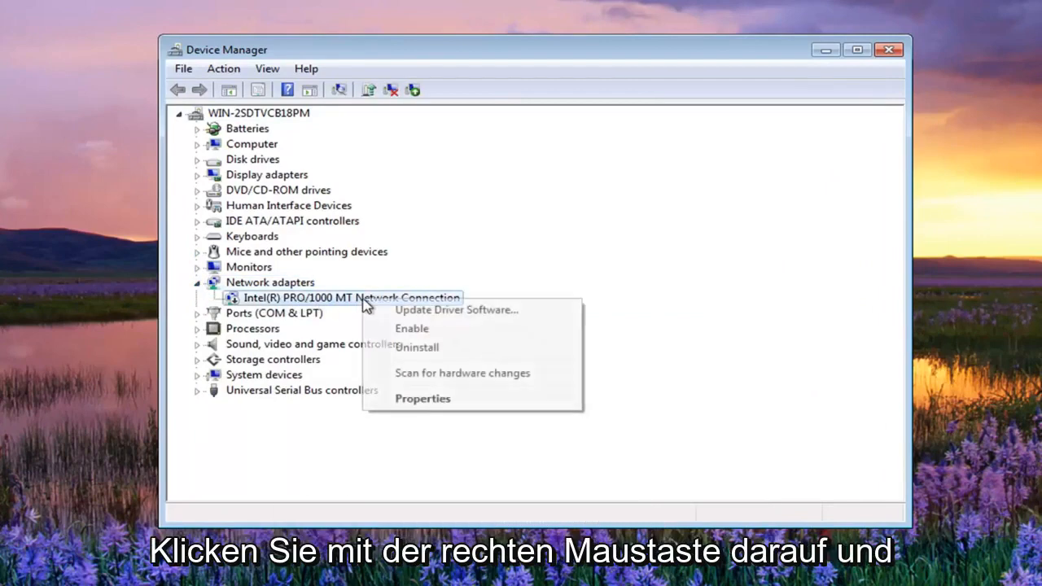
left_click(412, 328)
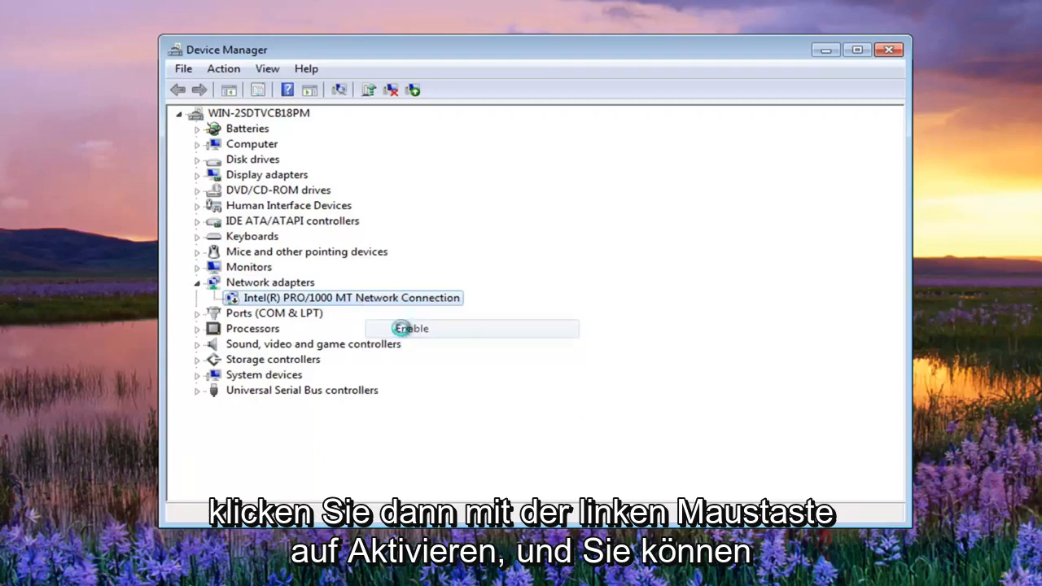
left_click(411, 328)
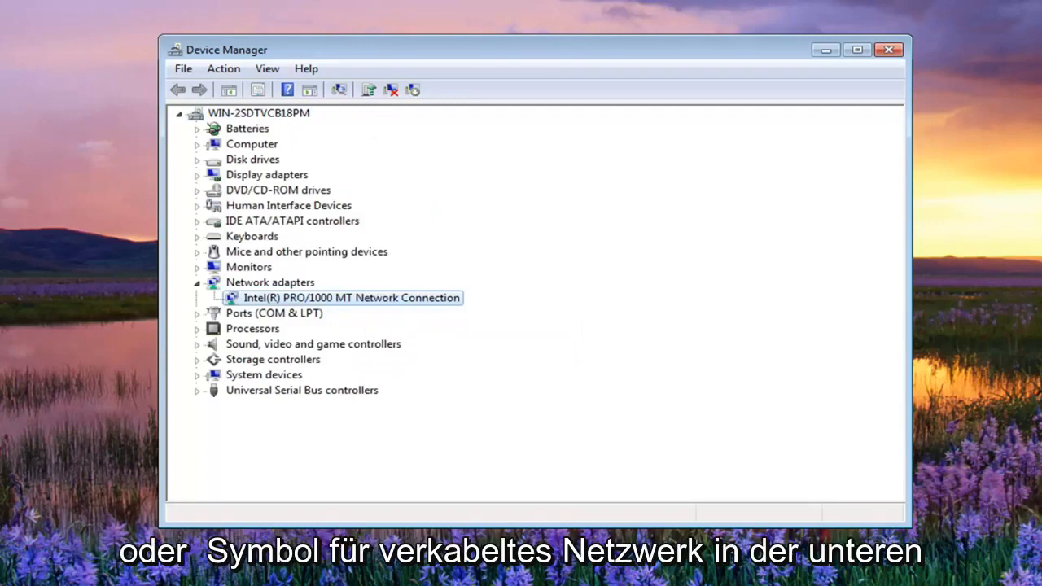
mouse_move(344, 235)
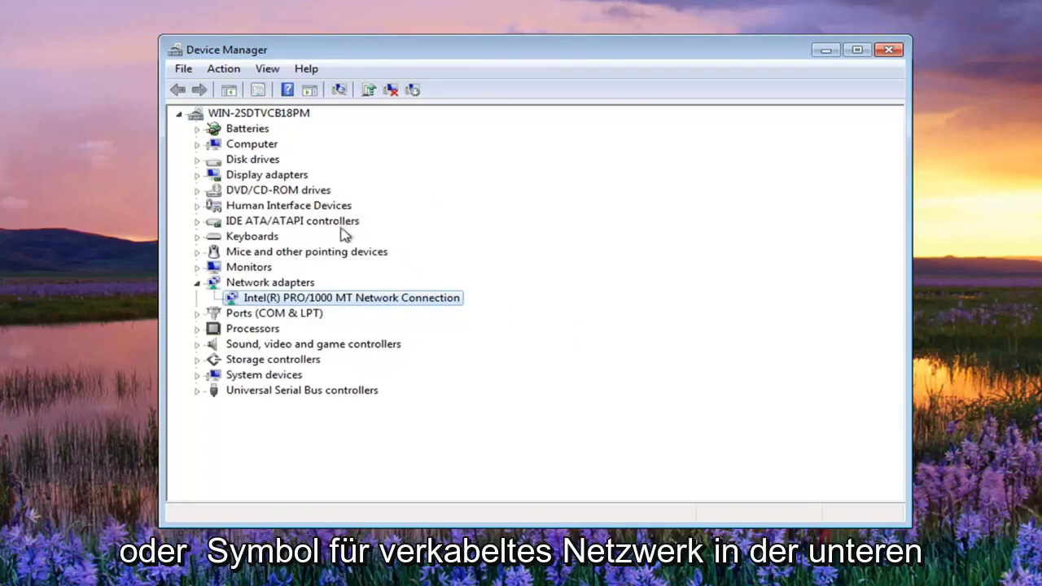
left_click(198, 282)
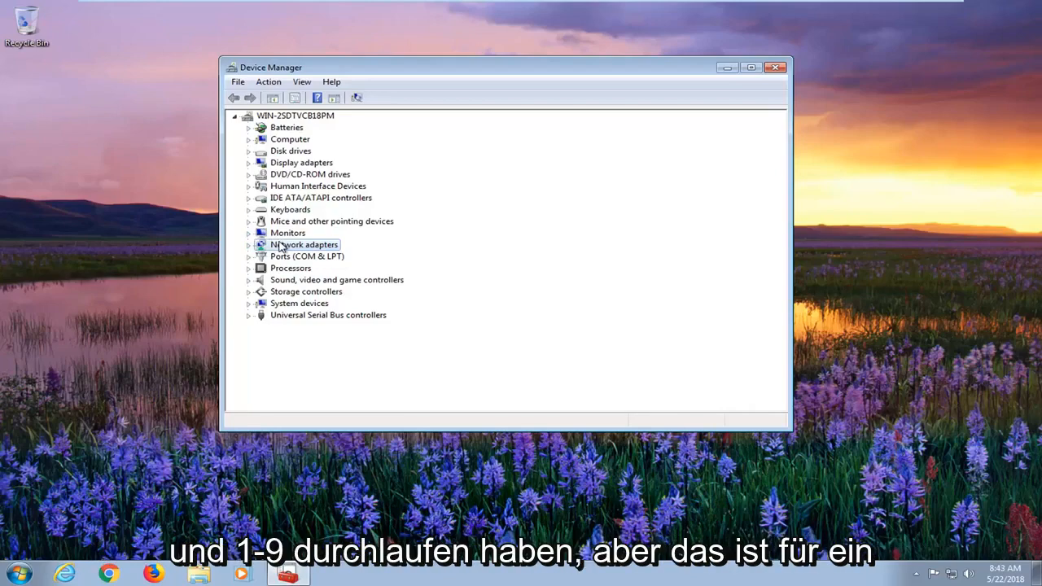
mouse_move(249, 281)
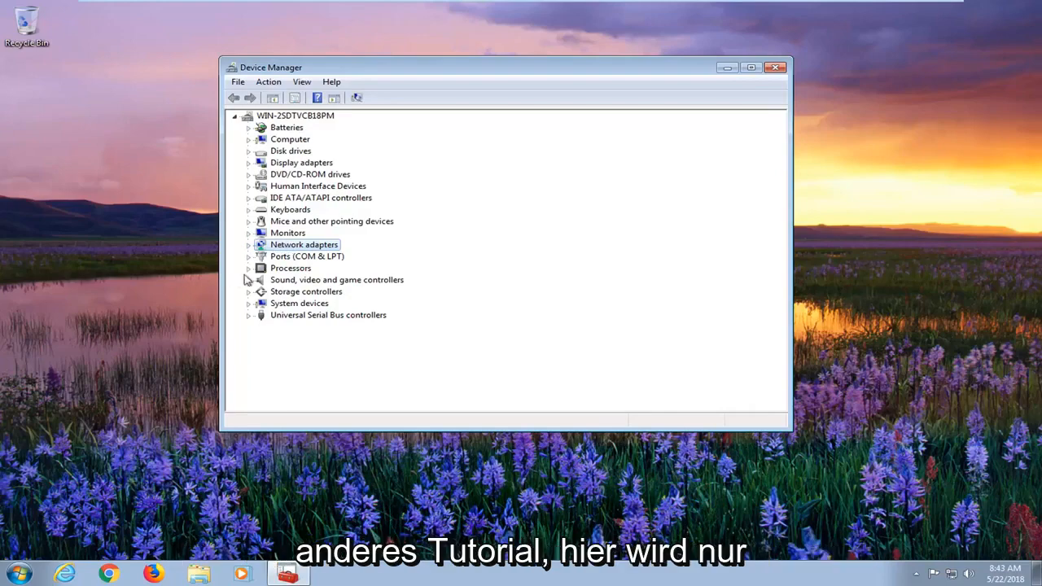
- Close the Device Manager window with its title-bar X button
left_click(248, 244)
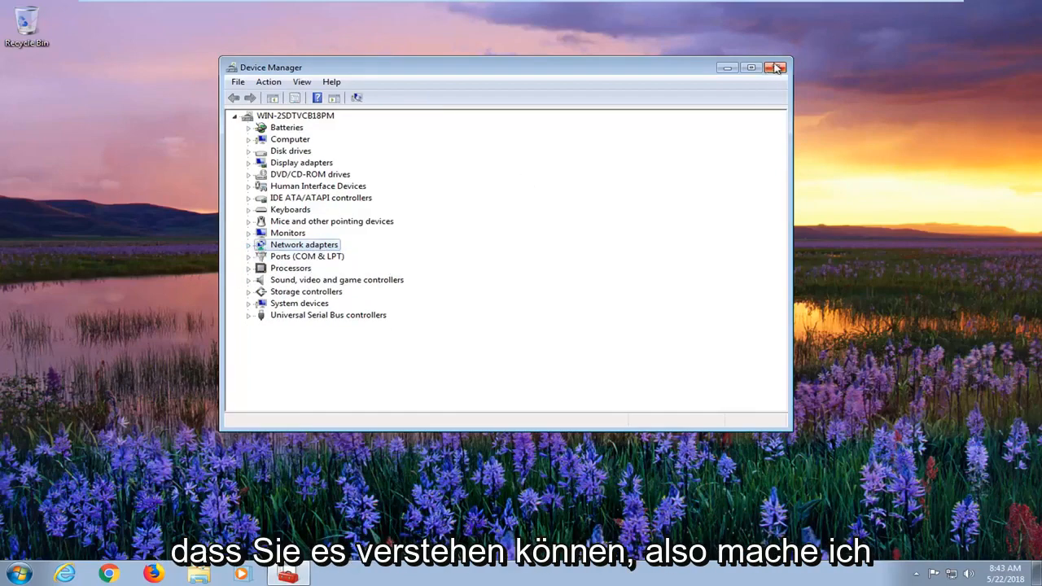
left_click(775, 67)
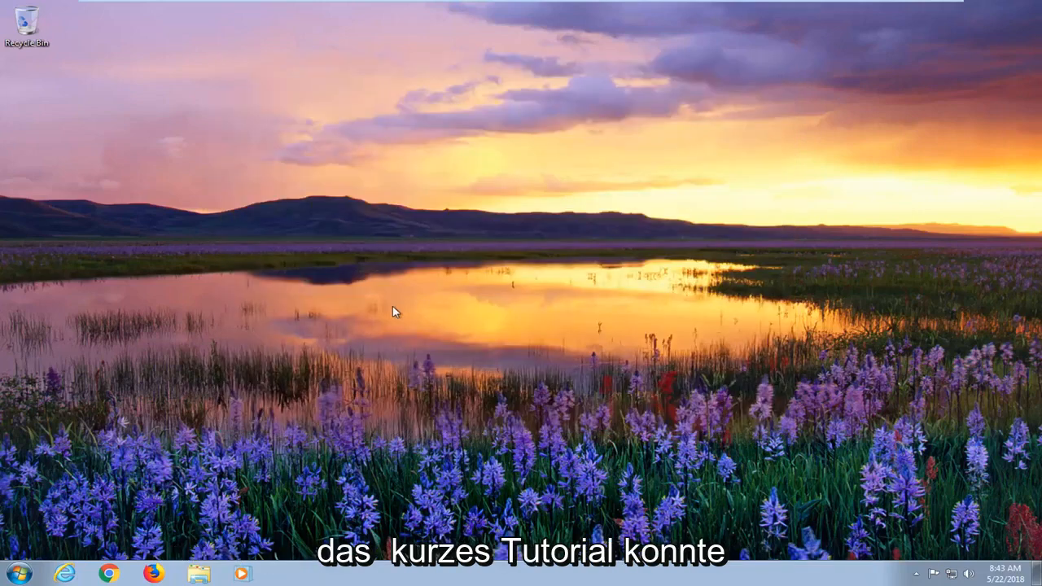